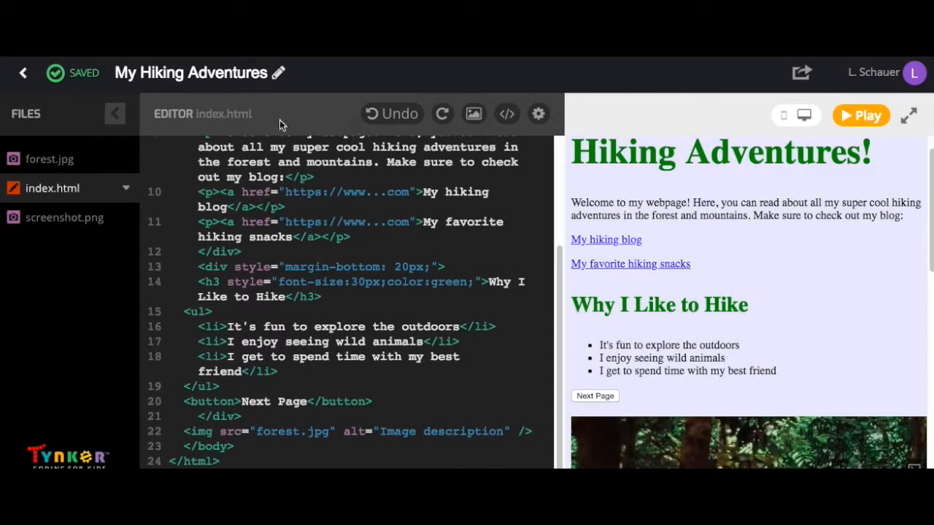
mouse_move(442, 130)
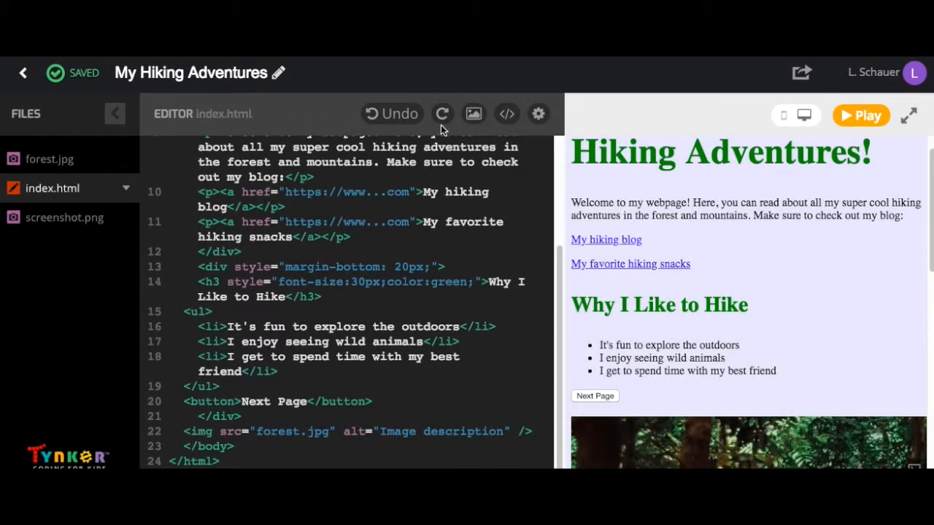
mouse_move(216, 120)
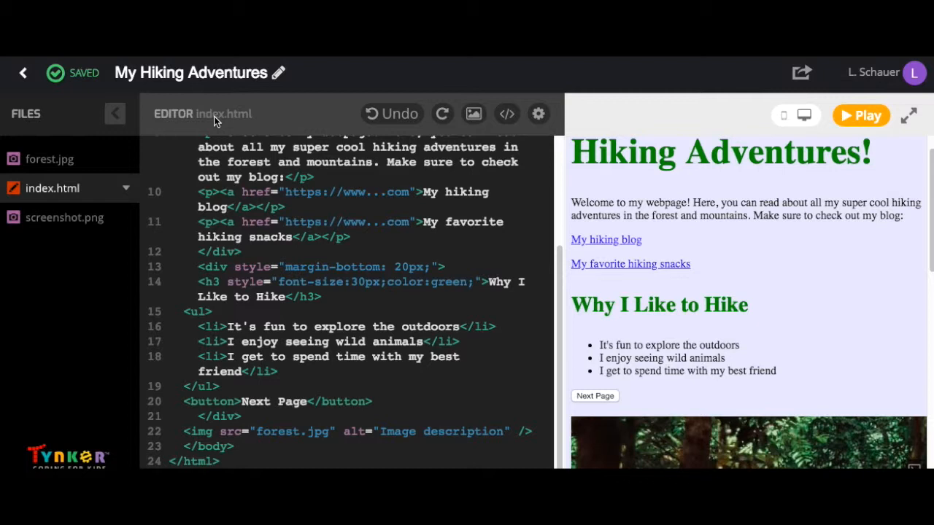
mouse_move(233, 83)
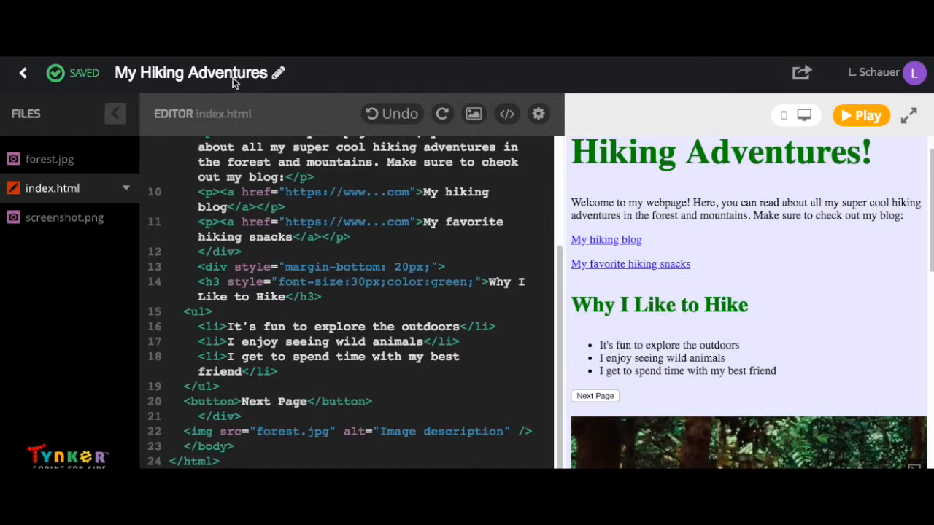
mouse_move(376, 129)
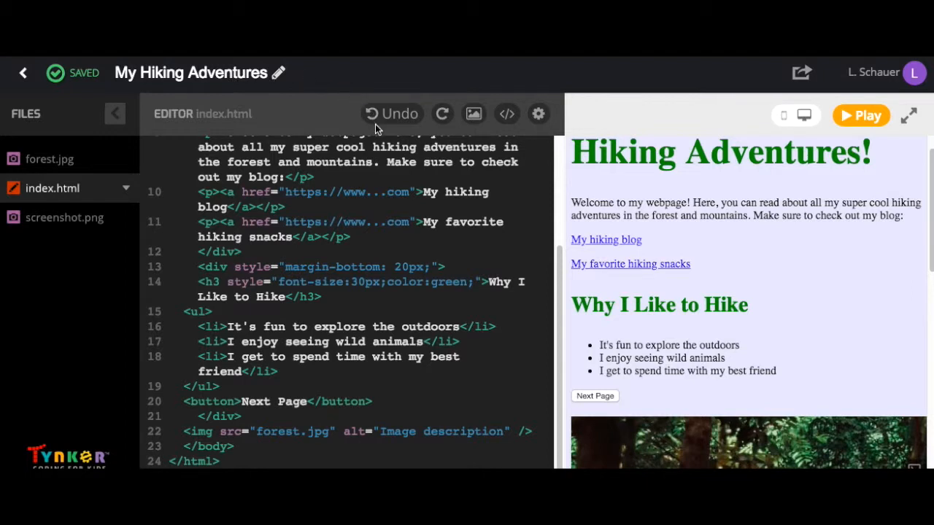
mouse_move(386, 117)
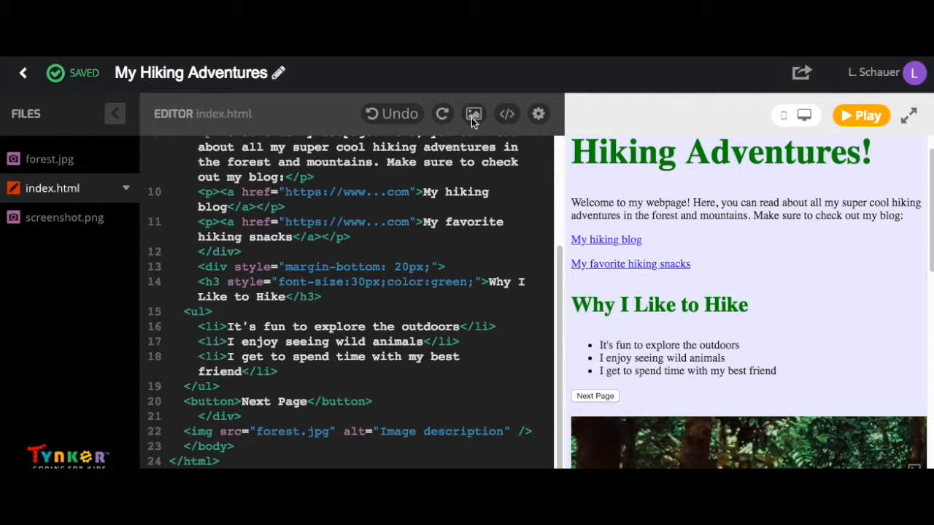
Browse the media library's Gradients and Miscellaneous images, then return to Photos
left_click(473, 113)
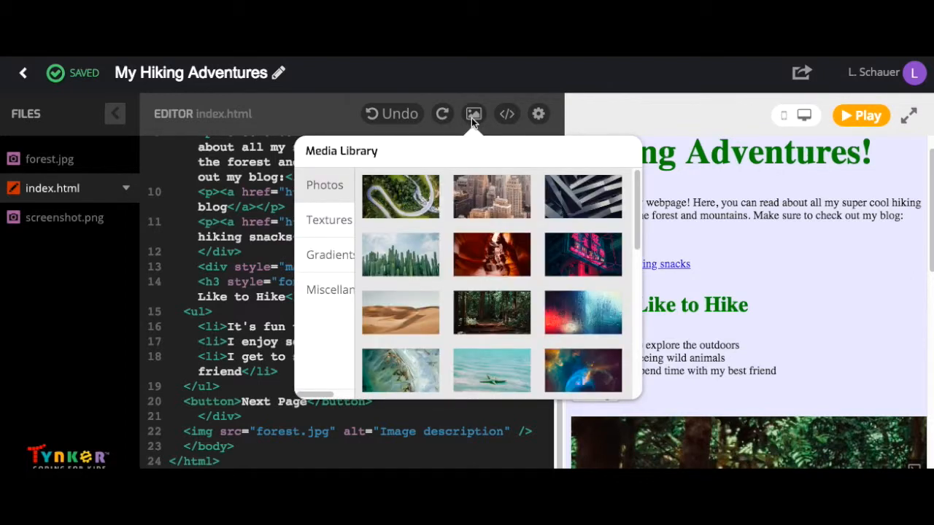
mouse_move(348, 219)
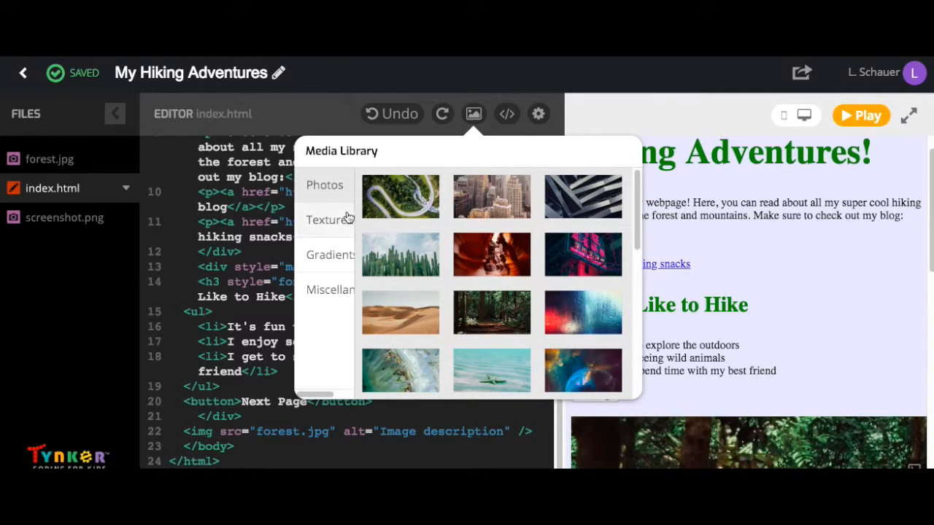
left_click(332, 254)
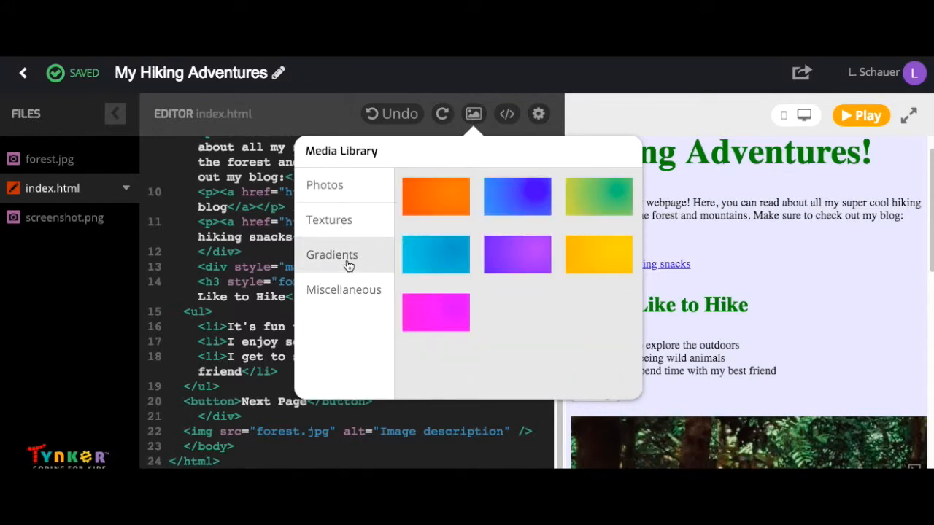
left_click(343, 289)
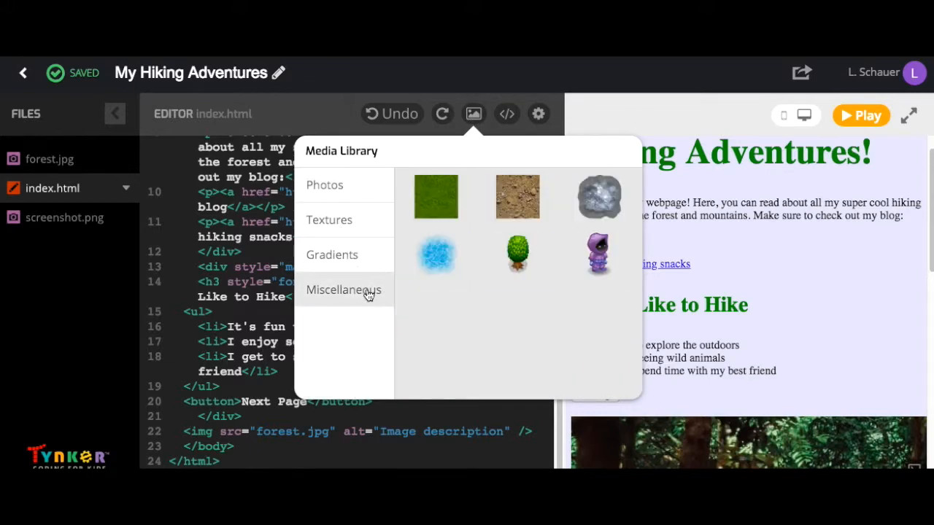
left_click(324, 184)
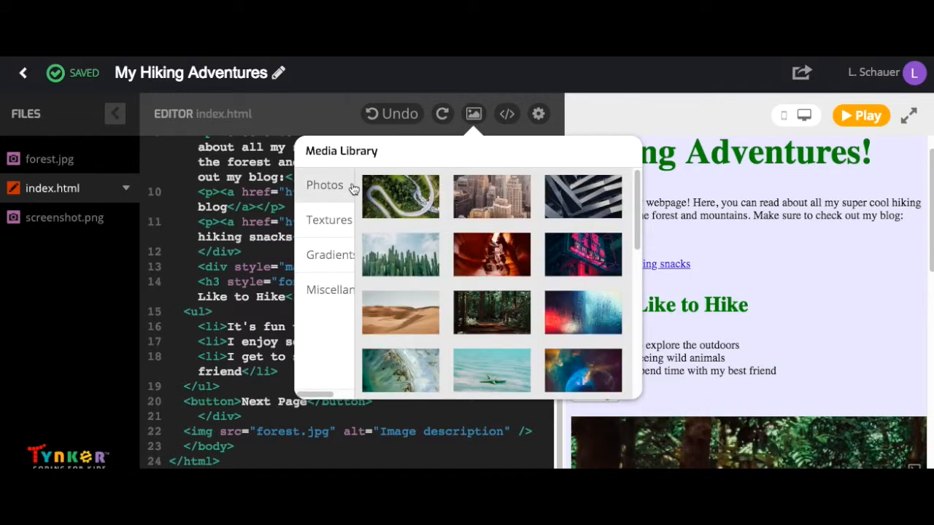
mouse_move(400, 324)
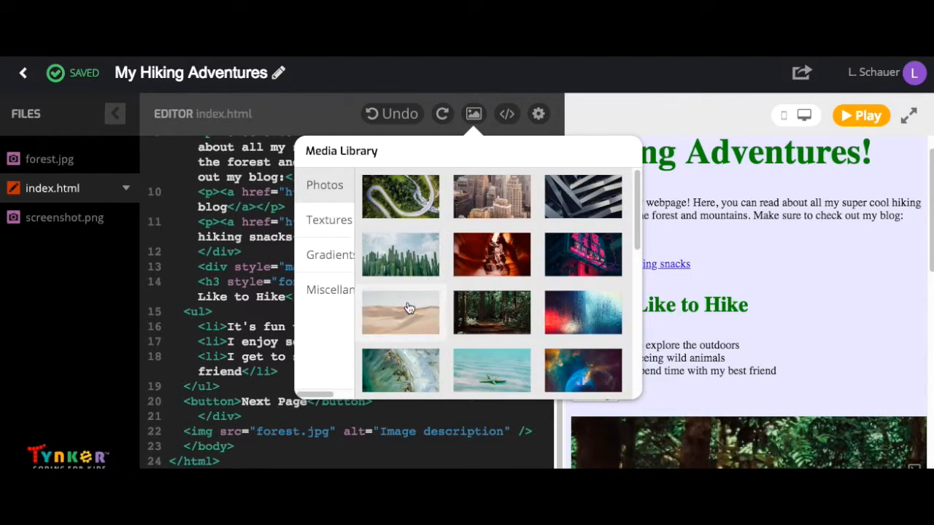
Add the desert photo to the project files as desert.jpg and close the library
left_click(400, 312)
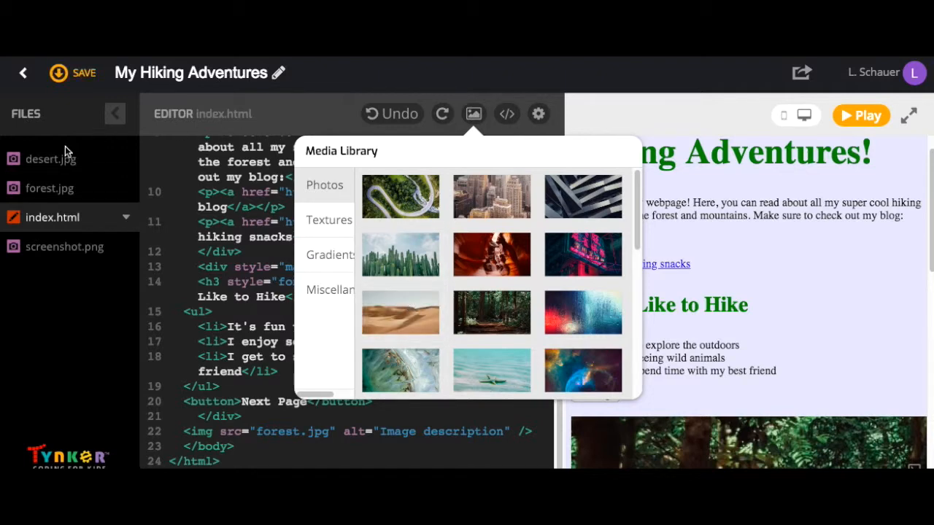
mouse_move(53, 169)
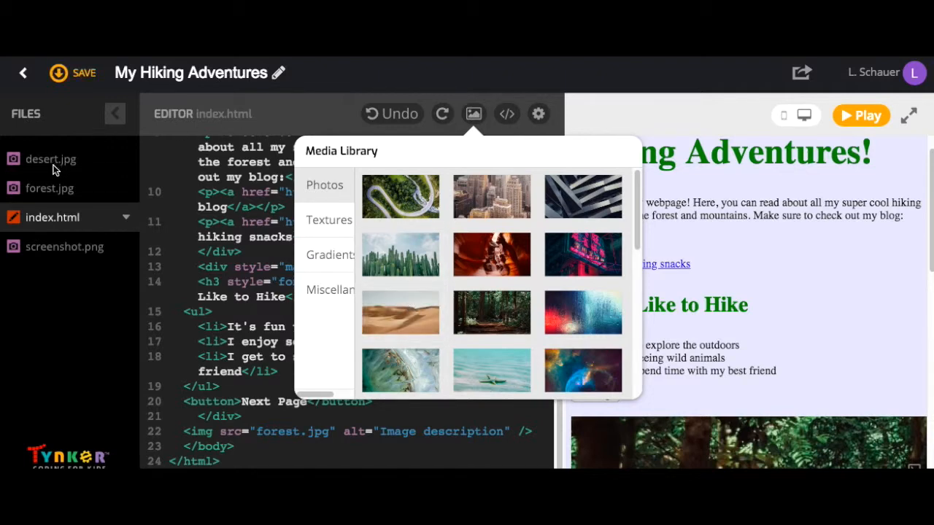
left_click(473, 114)
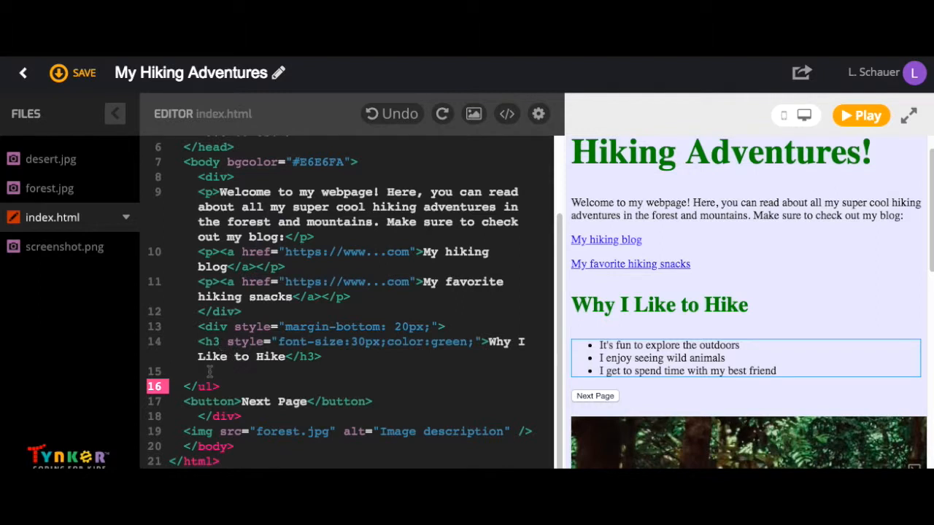
Place the insertion point on the emptied list line and bring up the HTML code snippets
left_click(73, 73)
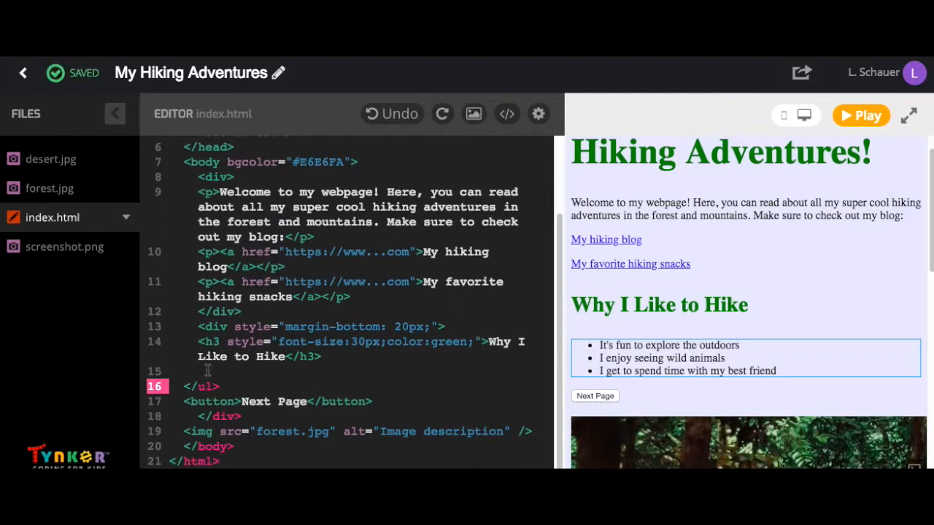
left_click(506, 114)
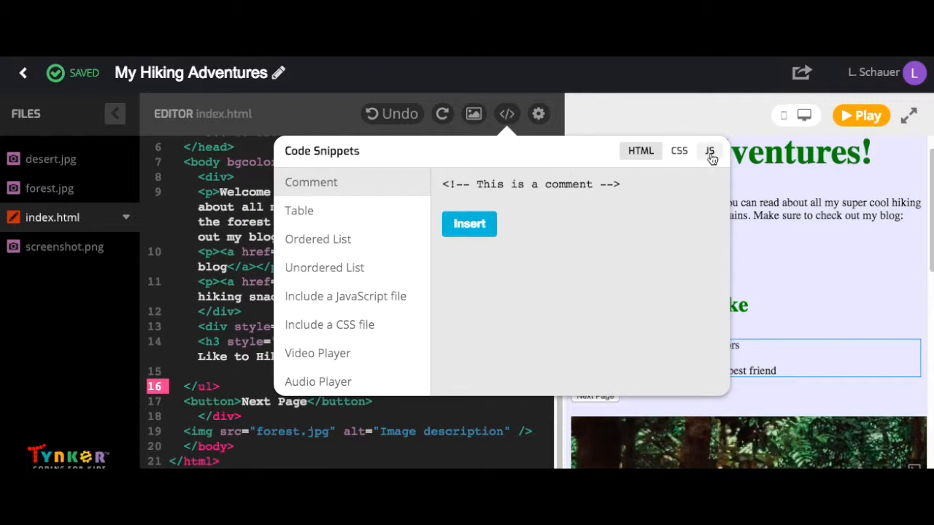
Insert the Ordered List snippet with First, Second and Third items below the hiking heading
left_click(709, 151)
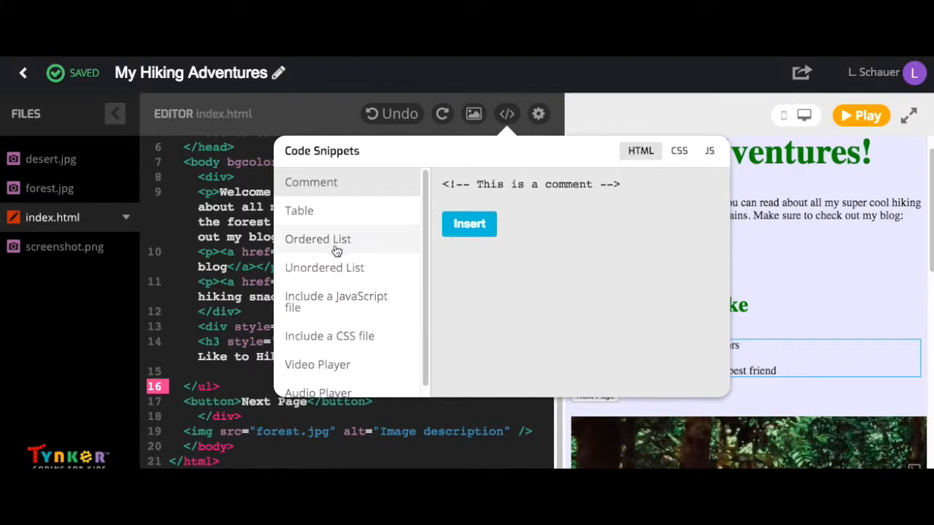
left_click(318, 239)
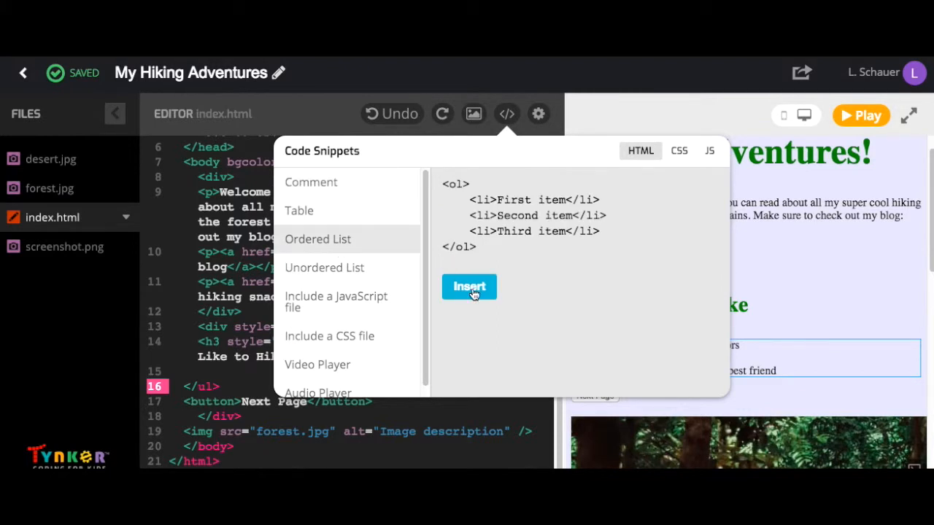
left_click(468, 286)
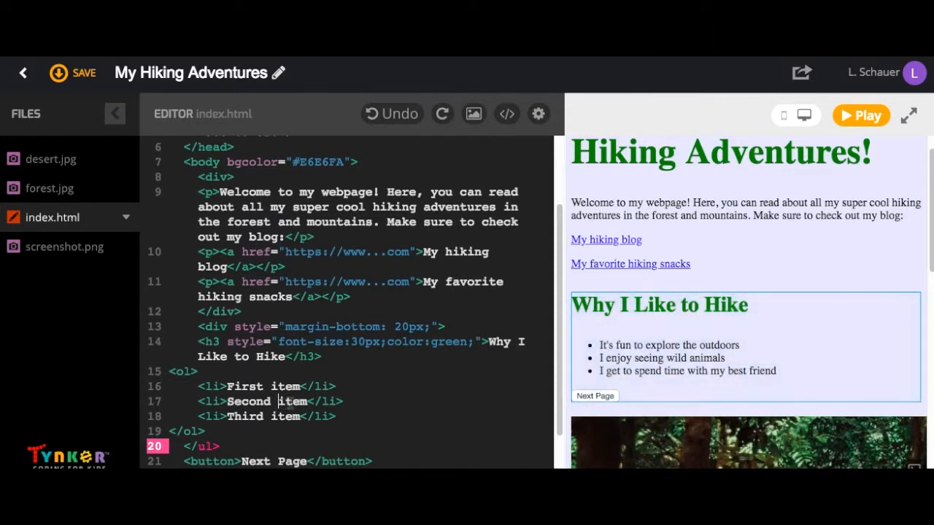
left_click(59, 73)
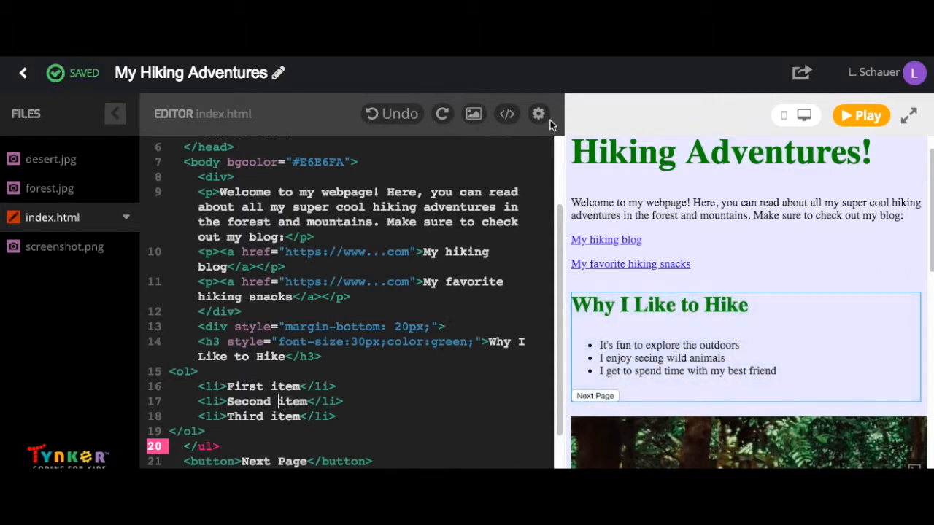
mouse_move(540, 114)
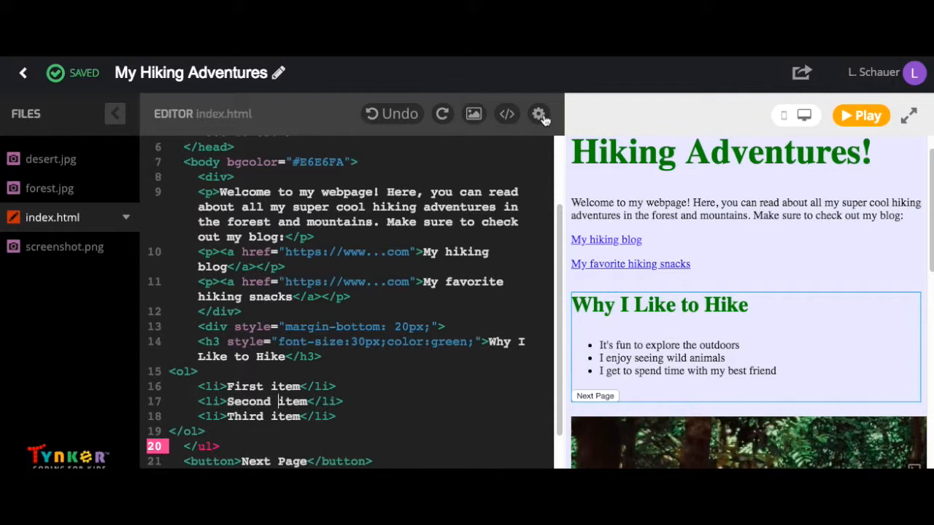
left_click(540, 114)
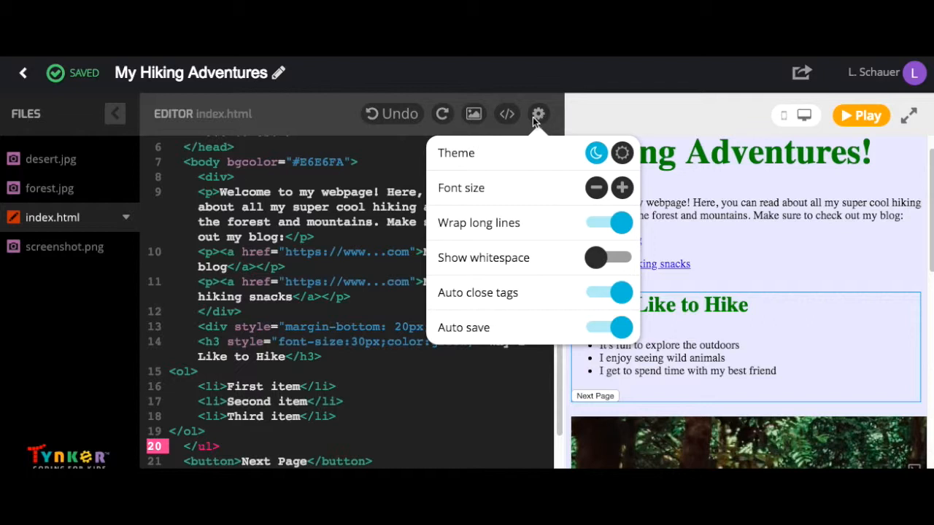
mouse_move(527, 128)
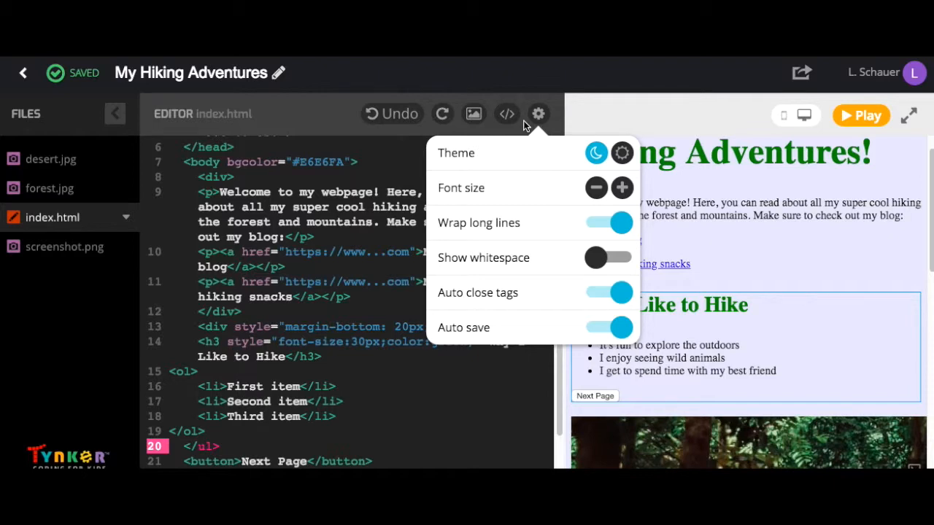
left_click(539, 114)
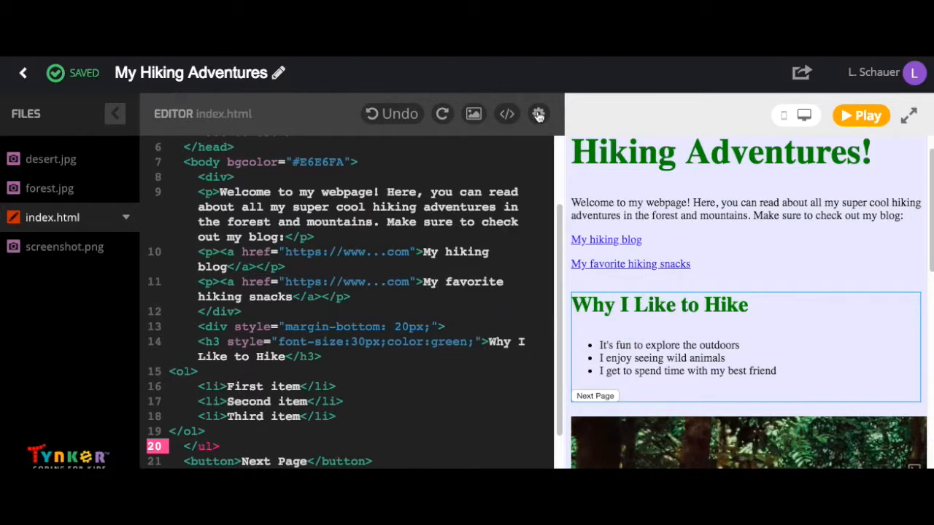